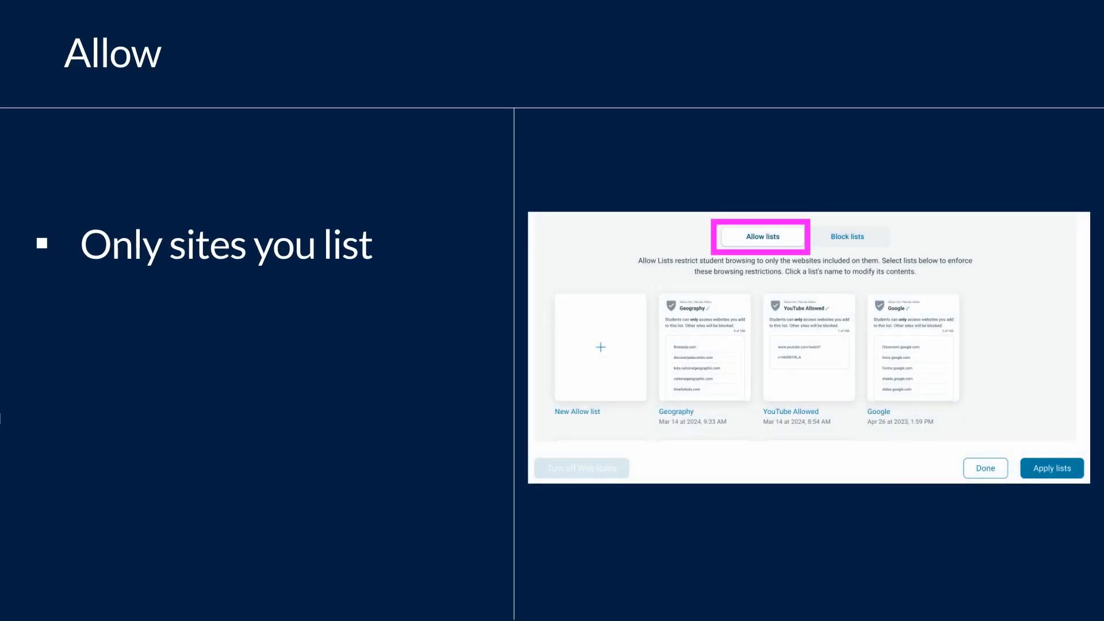
Advance past the Allow slides and show Manage Web Rules with the teacher's existing allow lists
{"action": "key", "text": "right"}
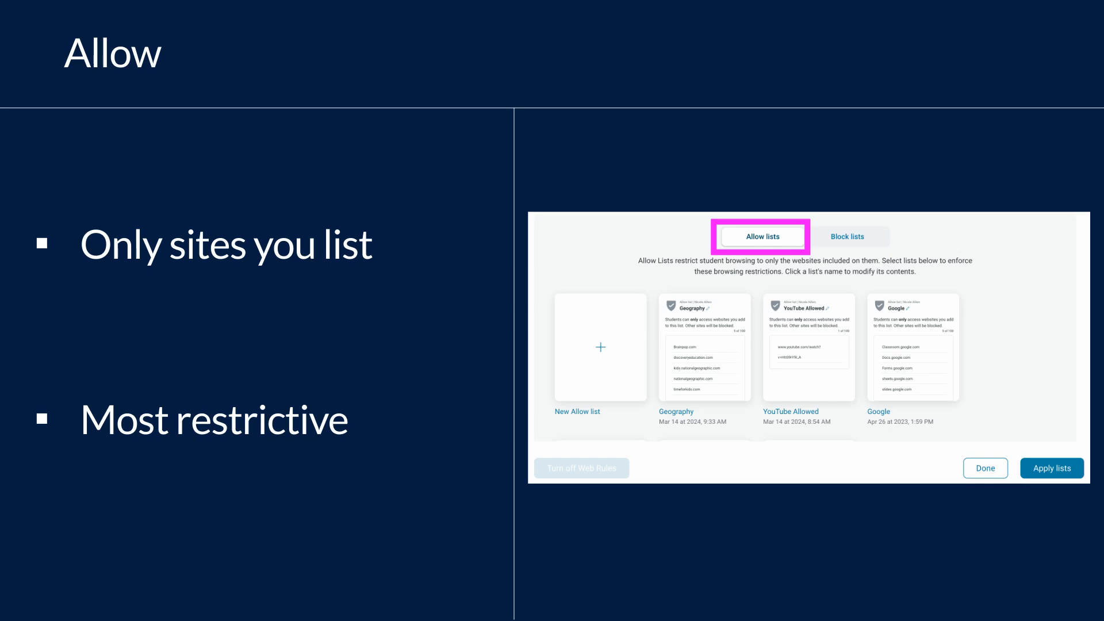
{"action": "left_click", "coordinate": [846, 233]}
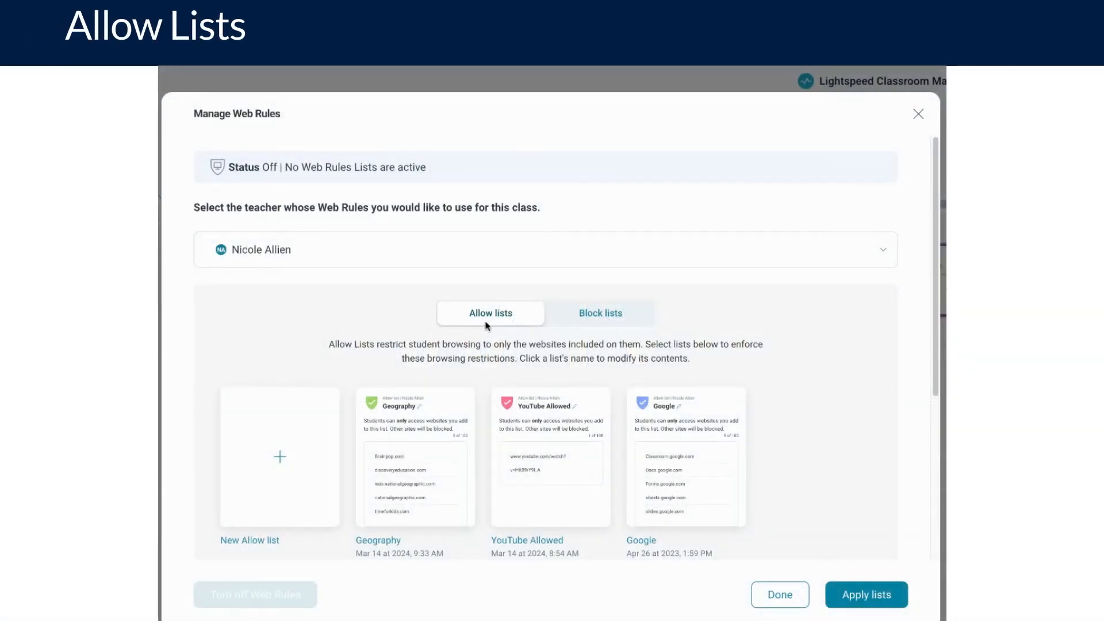
Create a new allow list named Test, colour its shield red, and save it with five educational URLs
{"action": "scroll", "scroll_direction": "down", "scroll_amount": 3}
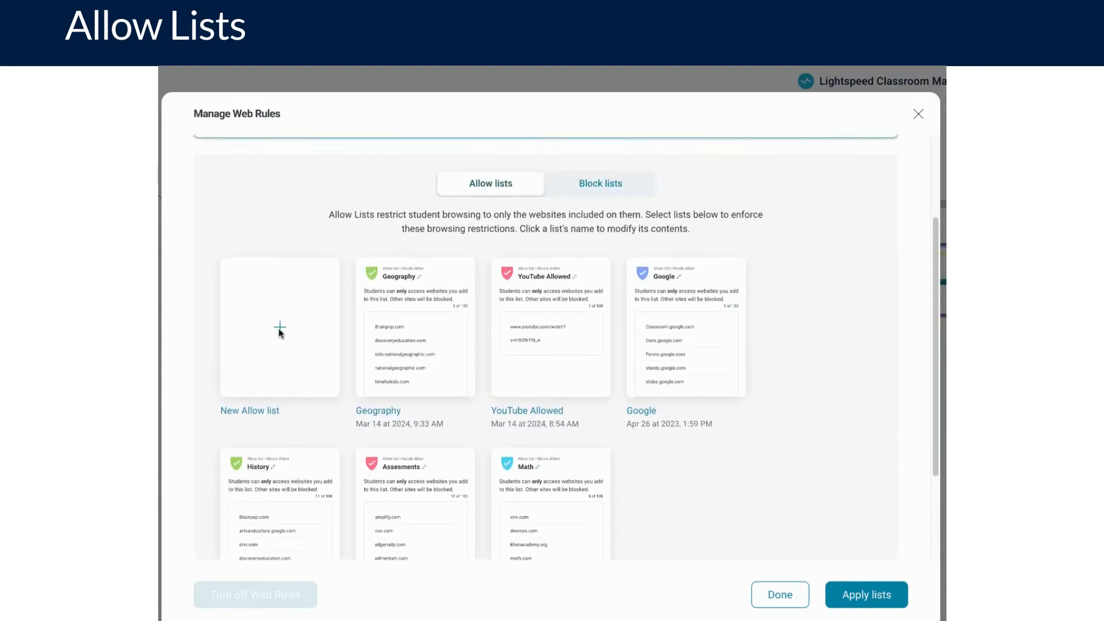
{"action": "left_click", "coordinate": [279, 328]}
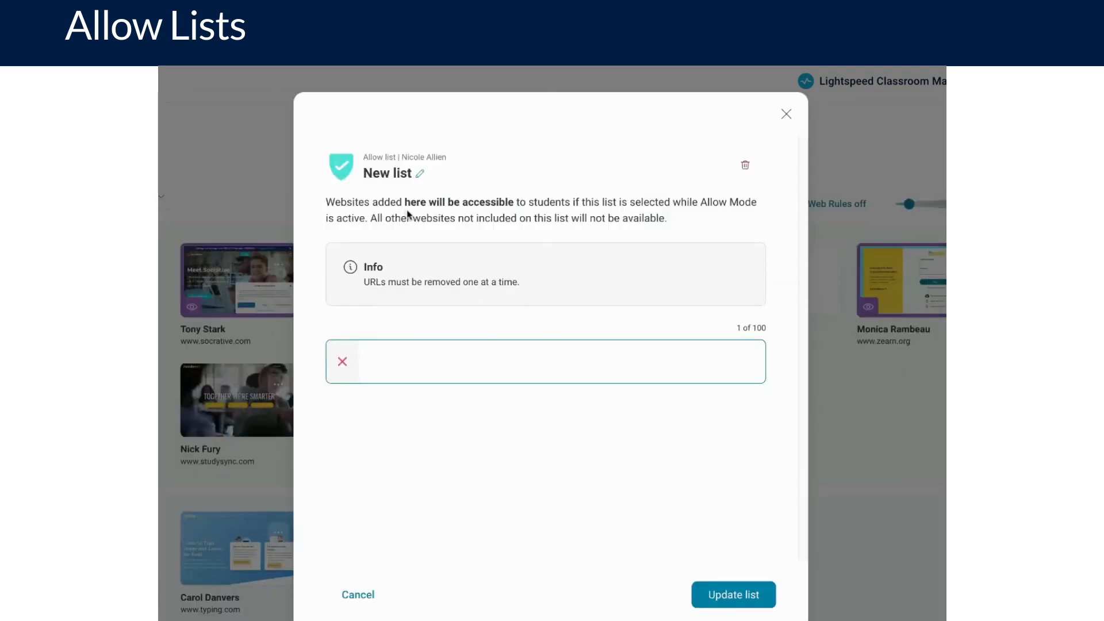
{"action": "left_click", "coordinate": [419, 174]}
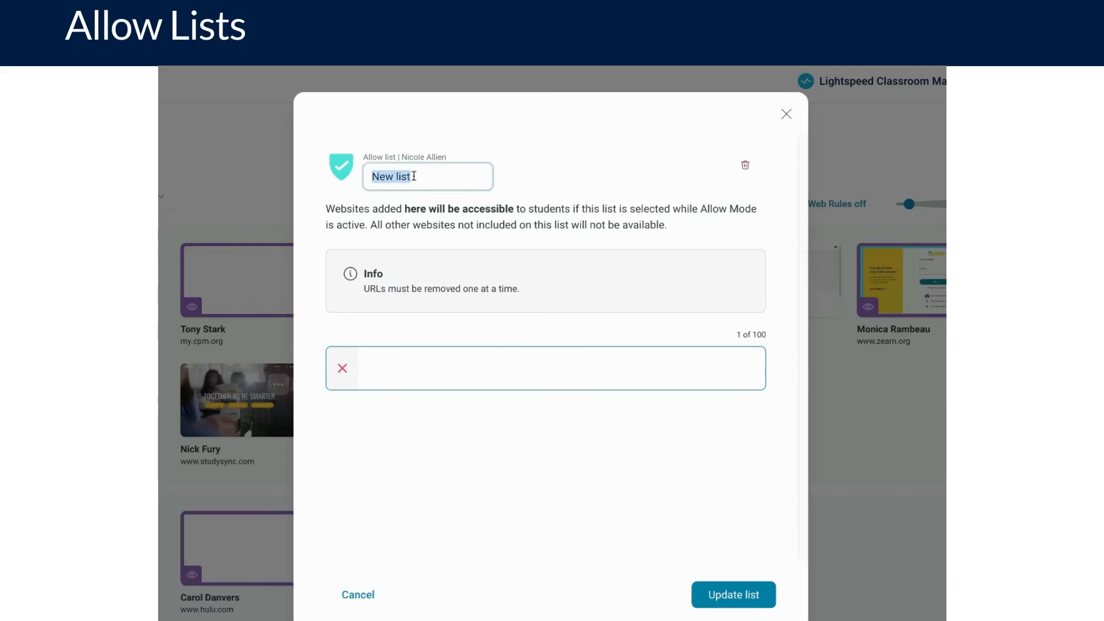
{"action": "type", "text": "Test"}
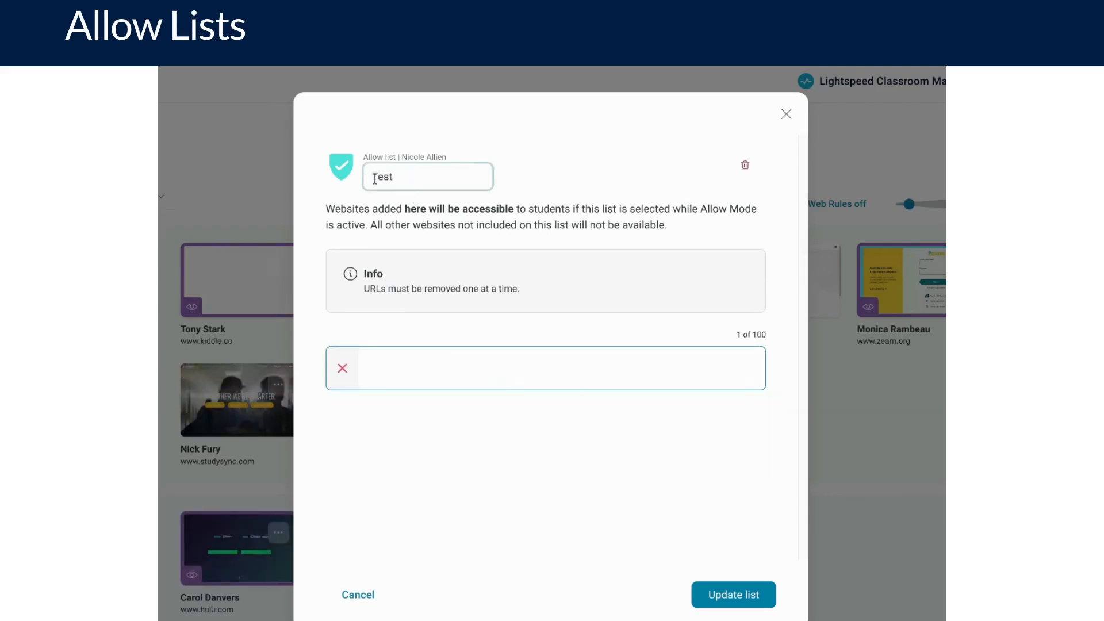
{"action": "left_click", "coordinate": [341, 168]}
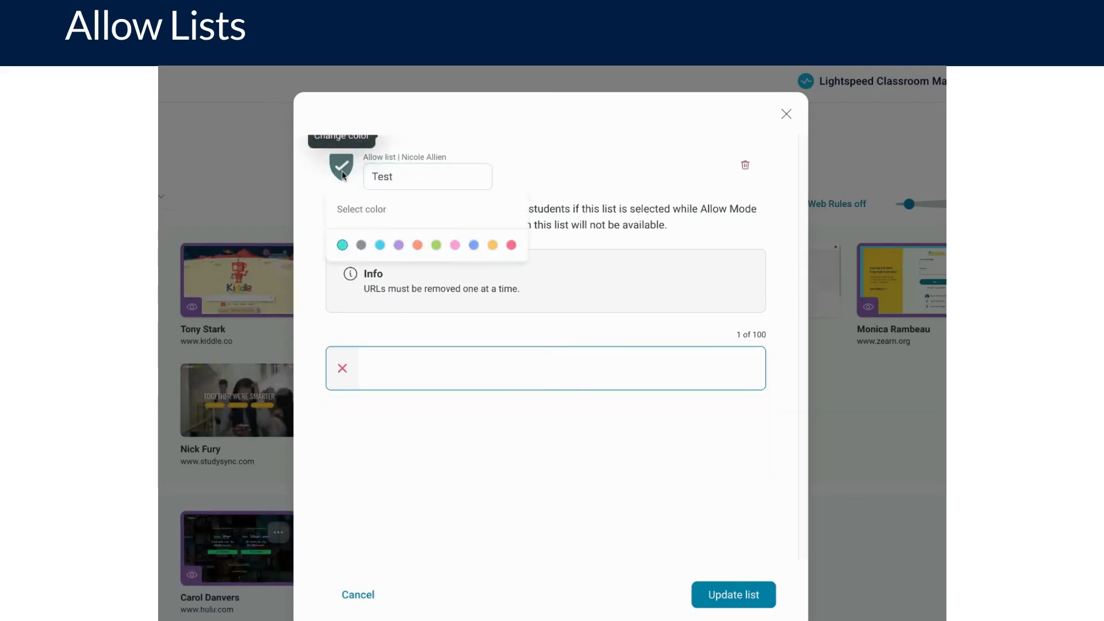
{"action": "mouse_move", "coordinate": [516, 246]}
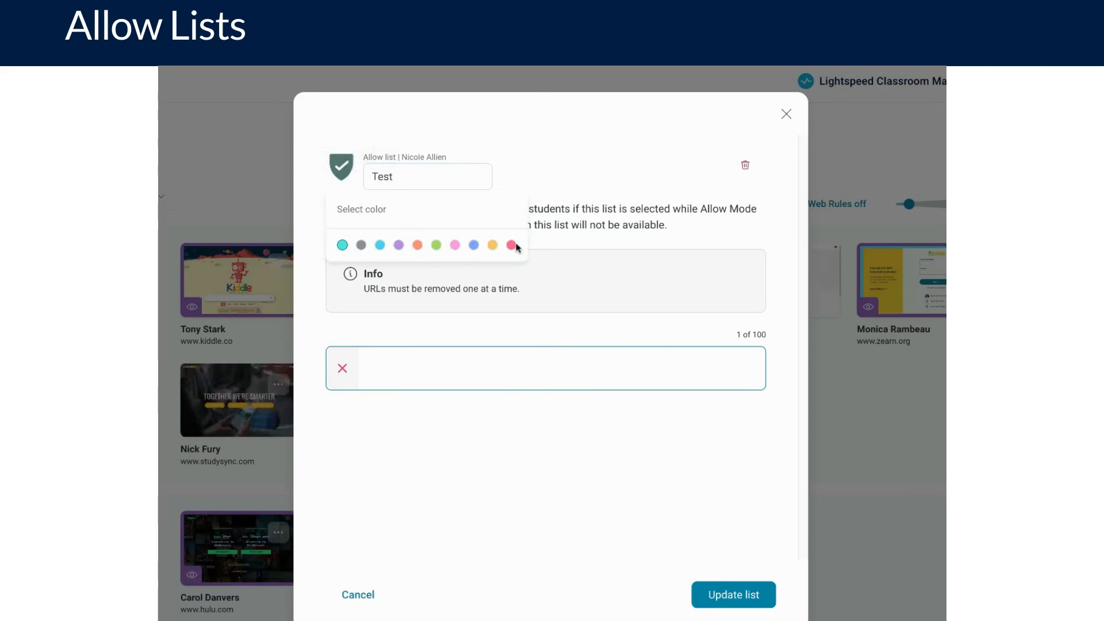
{"action": "left_click", "coordinate": [511, 245]}
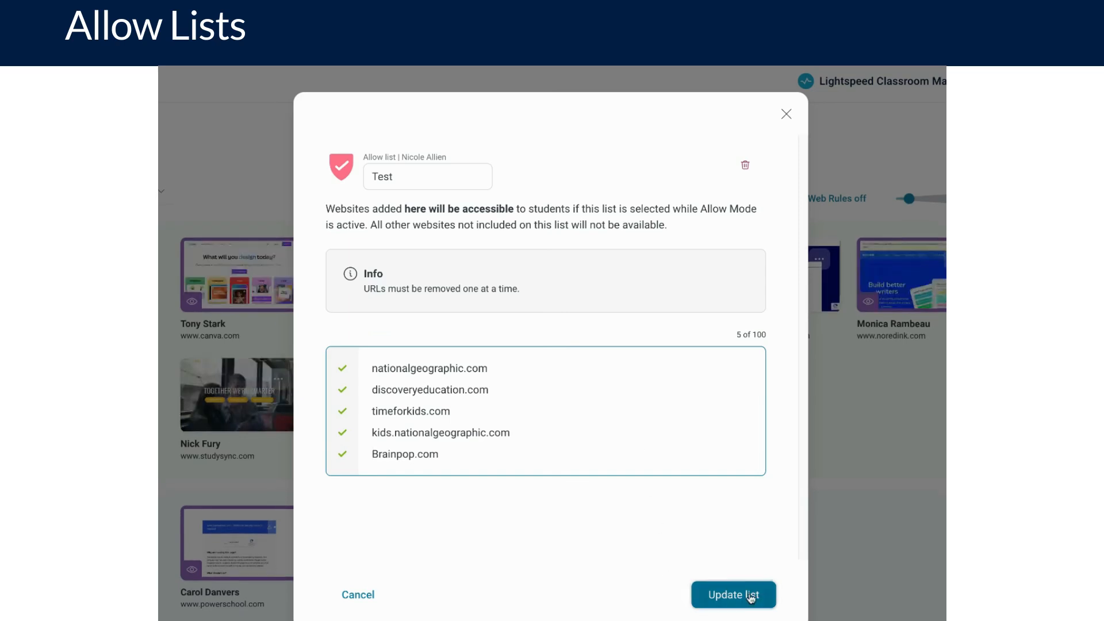
{"action": "left_click", "coordinate": [733, 595]}
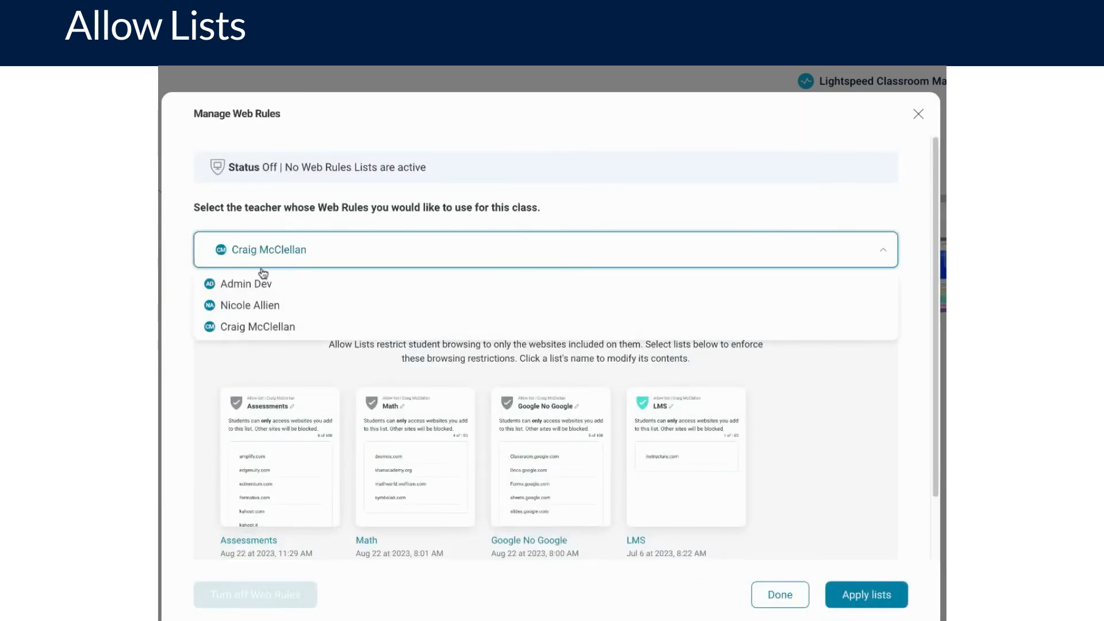
Choose the teacher who owns Test, review the allow lists, and leave none selected
{"action": "left_click", "coordinate": [249, 305]}
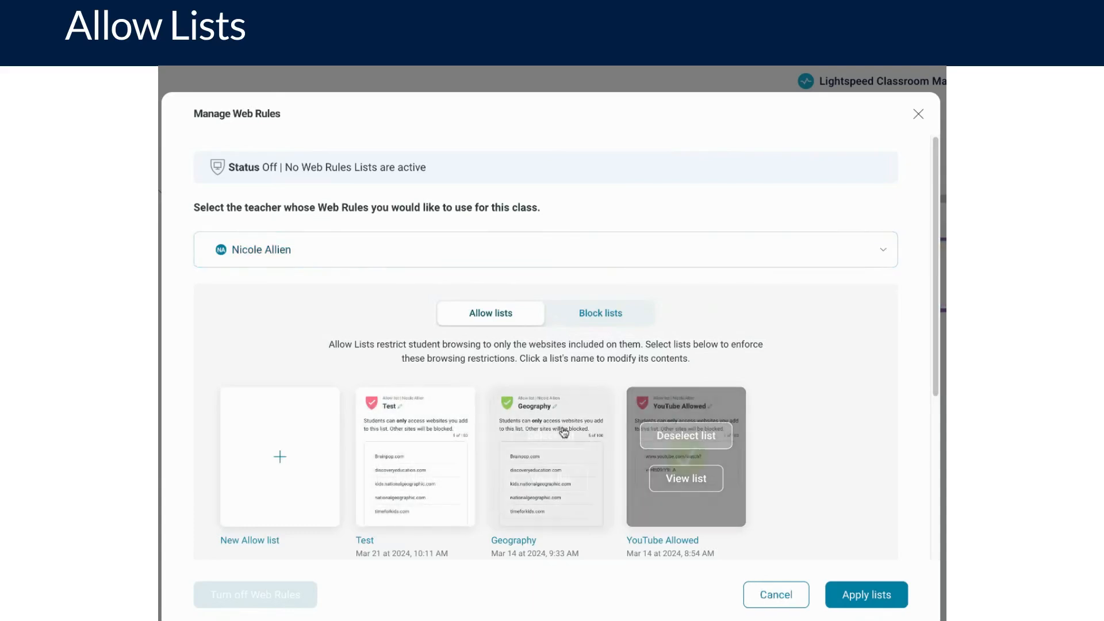
{"action": "scroll", "scroll_direction": "down", "scroll_amount": 3}
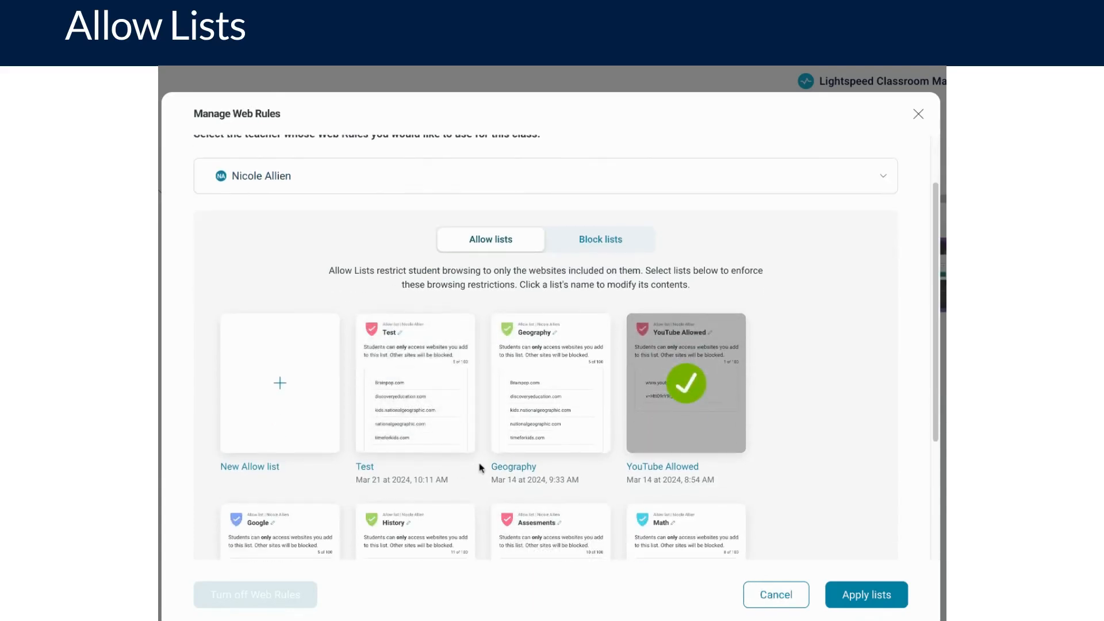
{"action": "scroll", "scroll_direction": "down", "scroll_amount": 3}
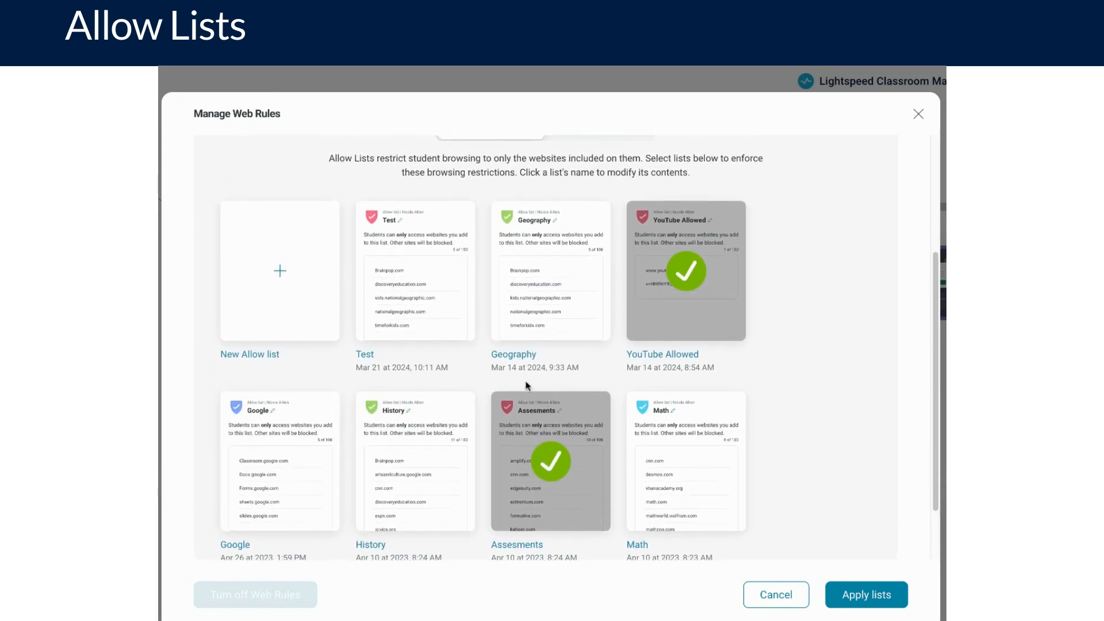
{"action": "mouse_move", "coordinate": [540, 388]}
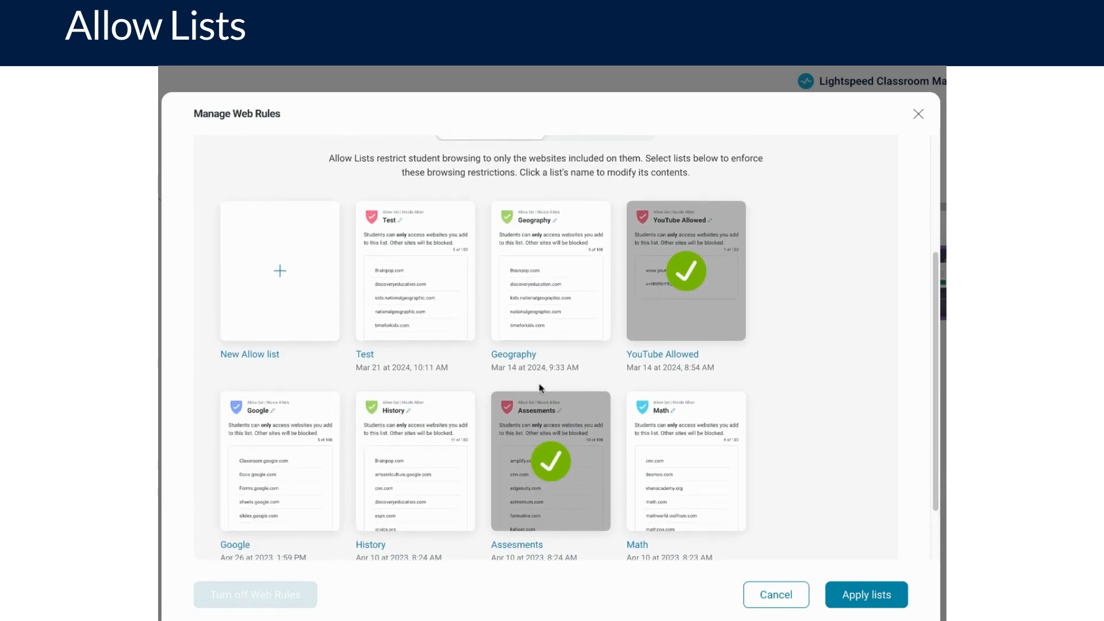
{"action": "mouse_move", "coordinate": [567, 414]}
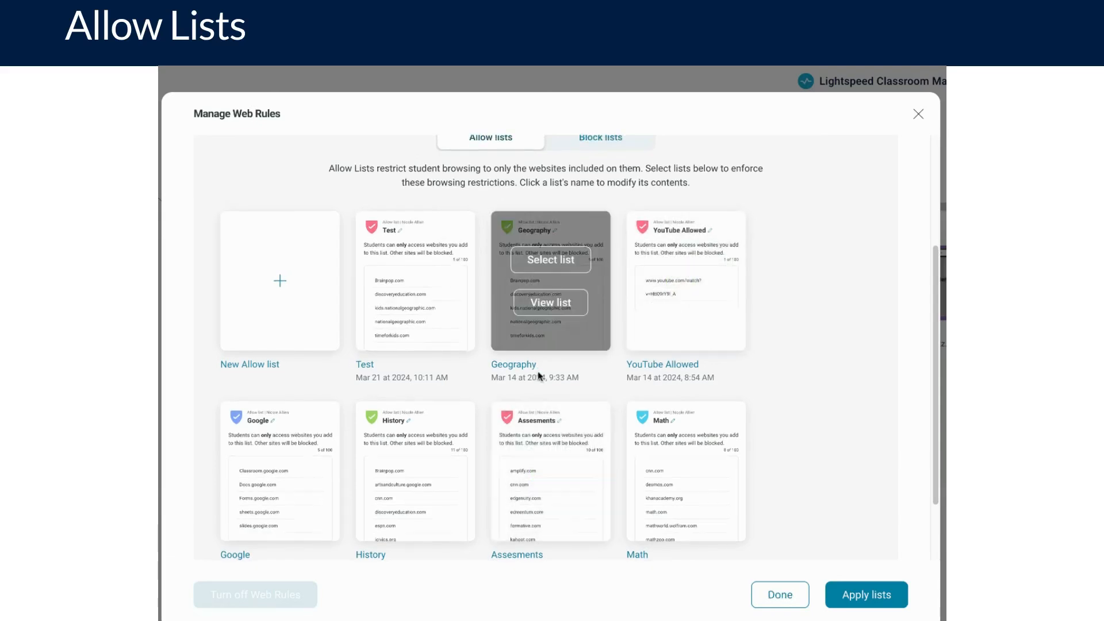
{"action": "left_click", "coordinate": [545, 249]}
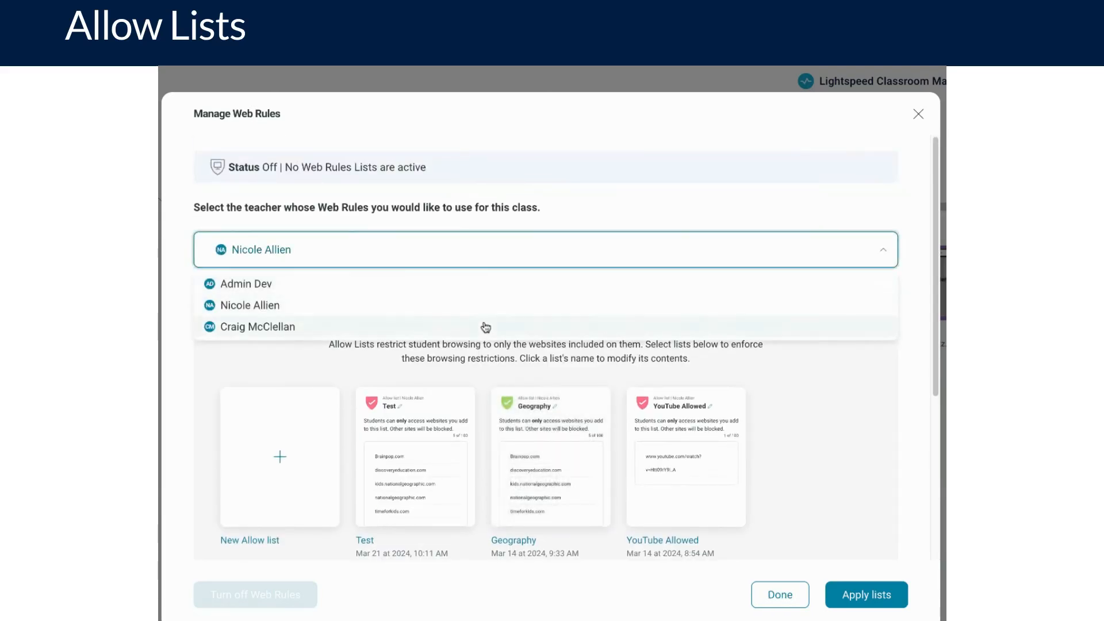
Select the Math allow list and enable 'Full internet access when done' under Advanced options
{"action": "left_click", "coordinate": [257, 326]}
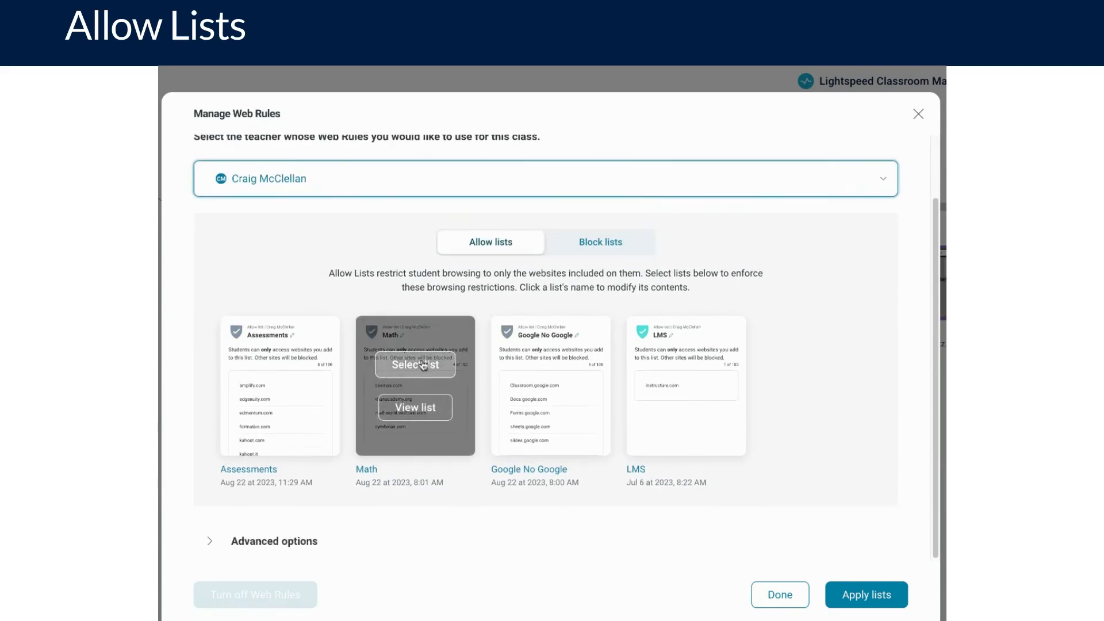
{"action": "left_click", "coordinate": [415, 364]}
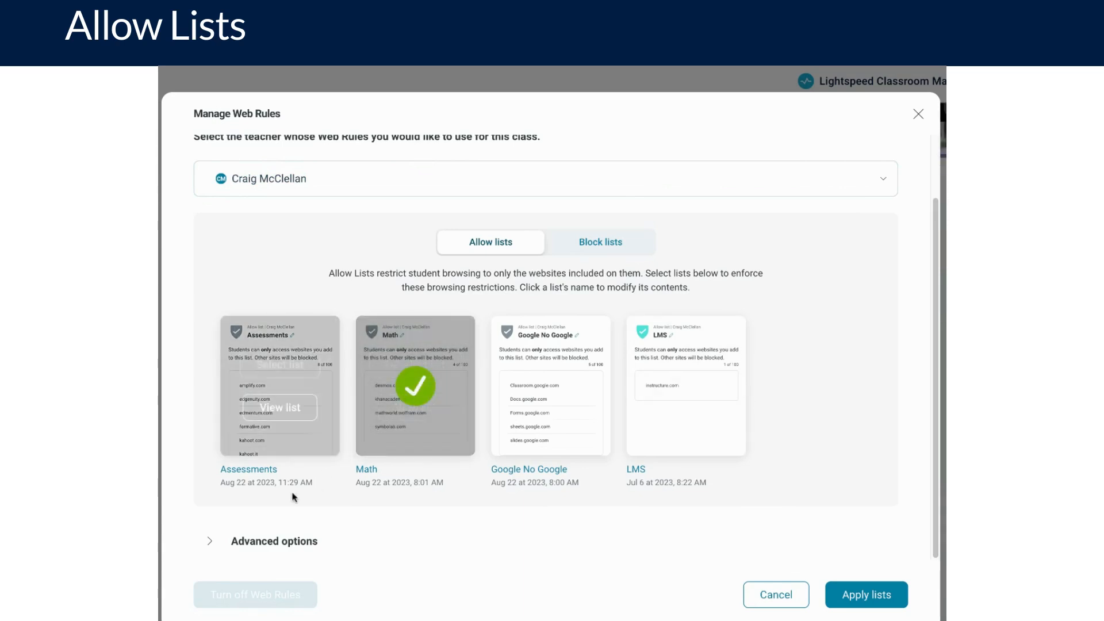
{"action": "mouse_move", "coordinate": [214, 545]}
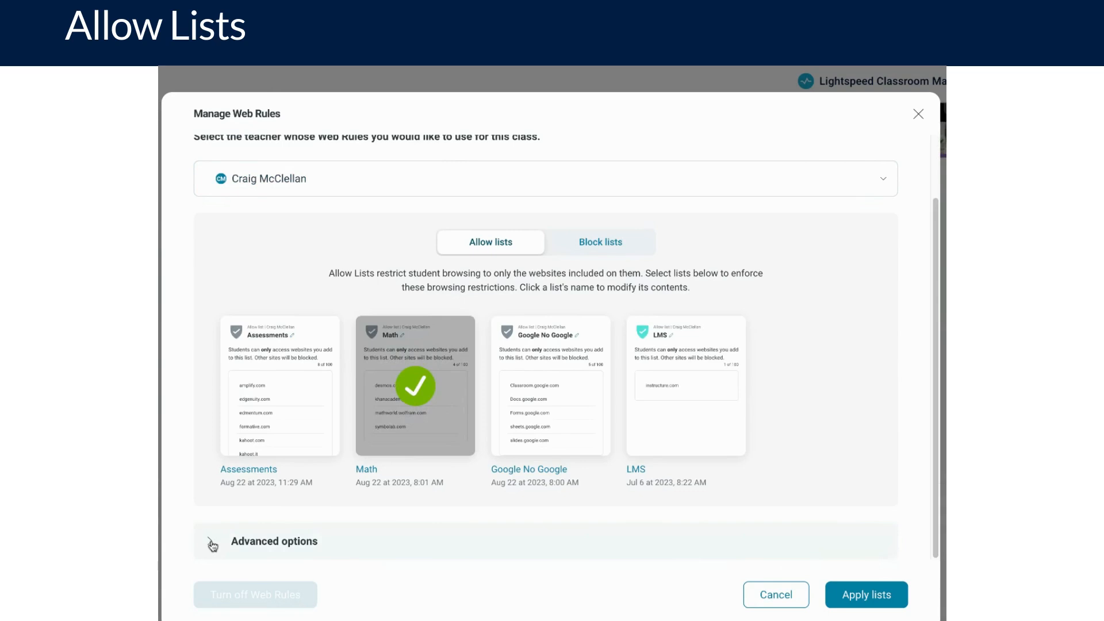
{"action": "left_click", "coordinate": [274, 540]}
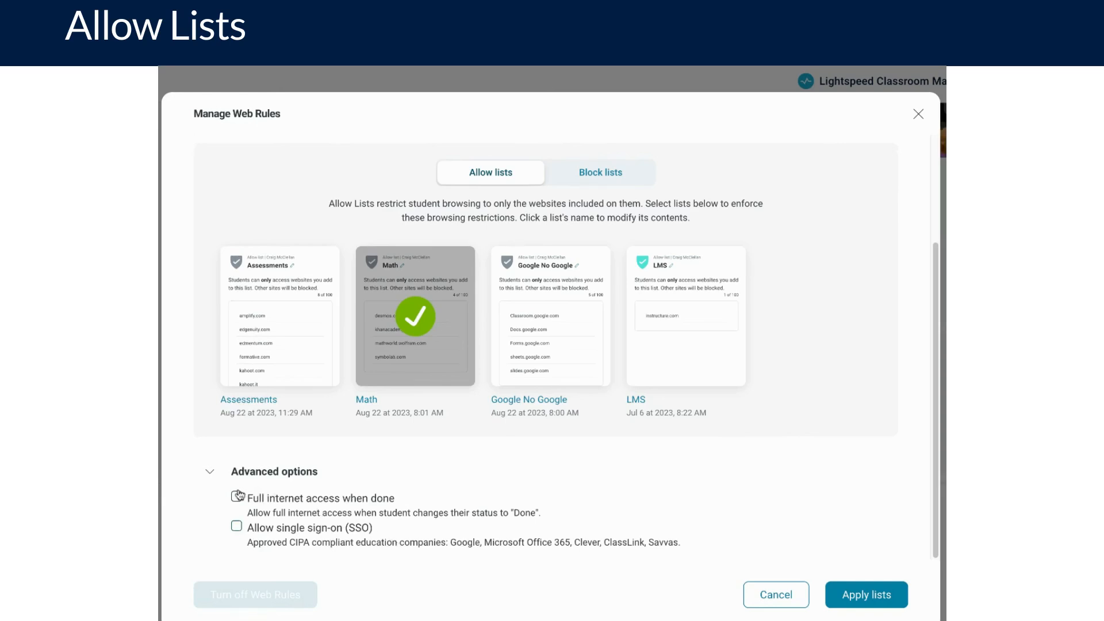
{"action": "left_click", "coordinate": [235, 497]}
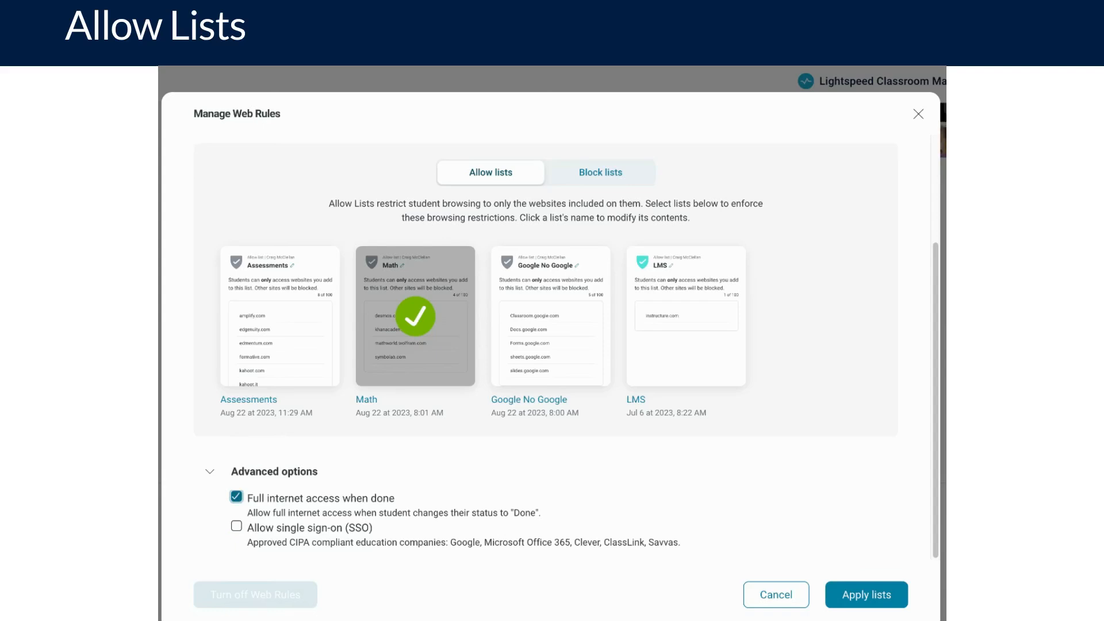
{"action": "left_click", "coordinate": [236, 527]}
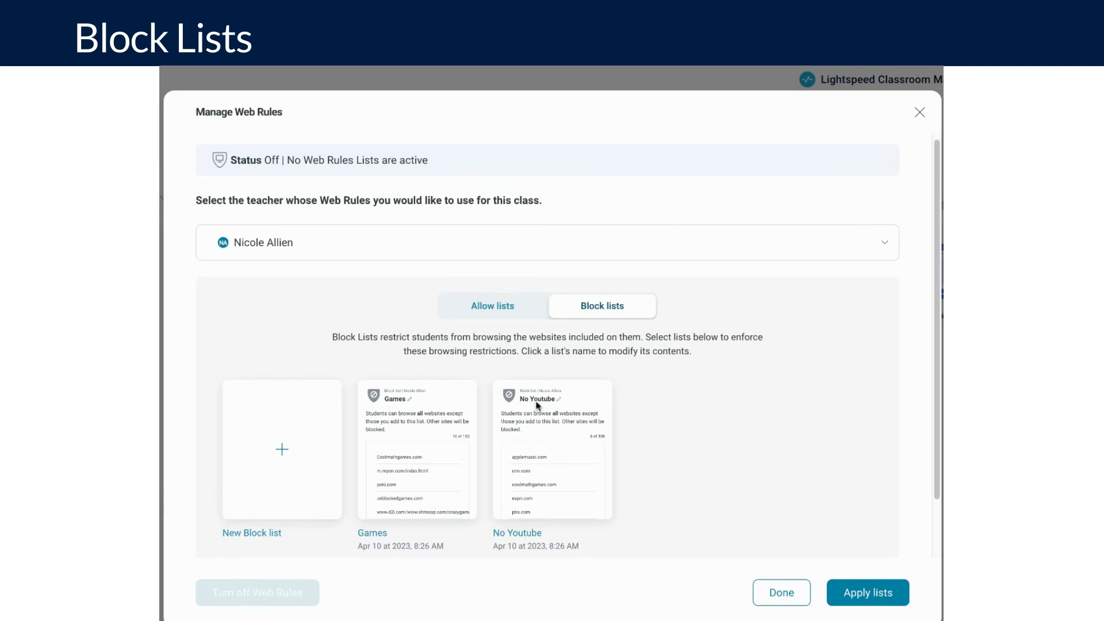
{"action": "mouse_move", "coordinate": [539, 451]}
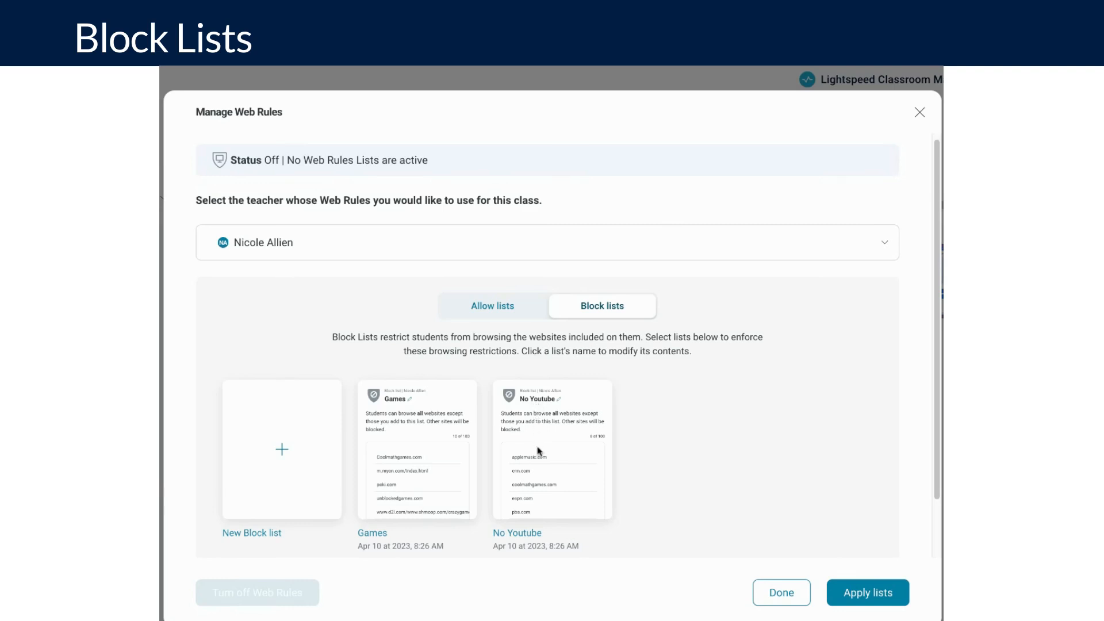
{"action": "mouse_move", "coordinate": [286, 477]}
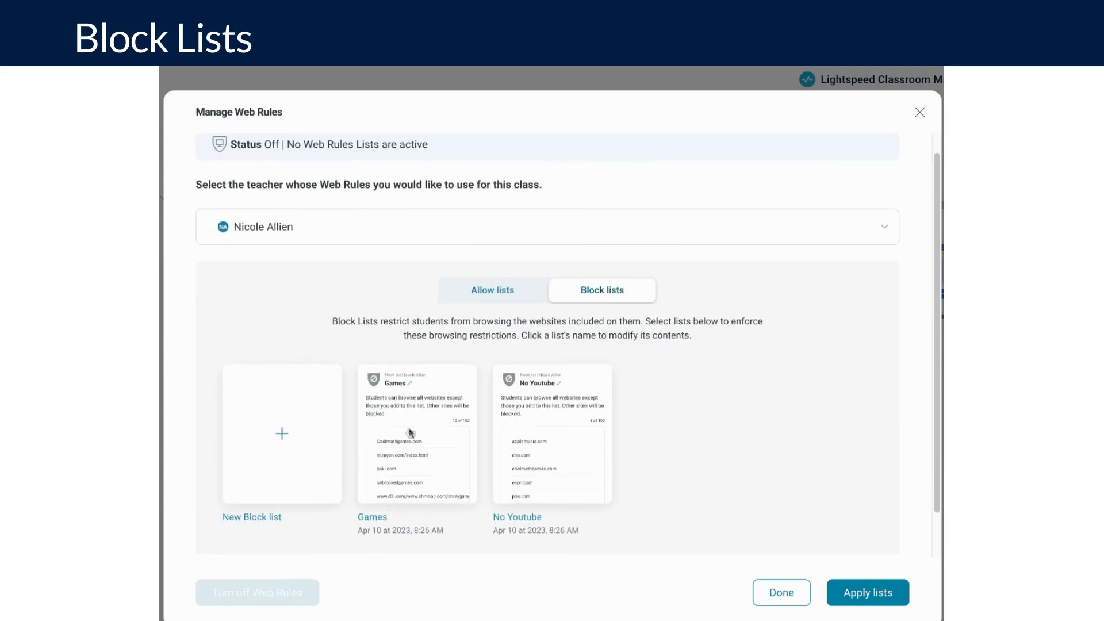
Select the Games and No Youtube block lists and apply them to the class
{"action": "left_click", "coordinate": [417, 434]}
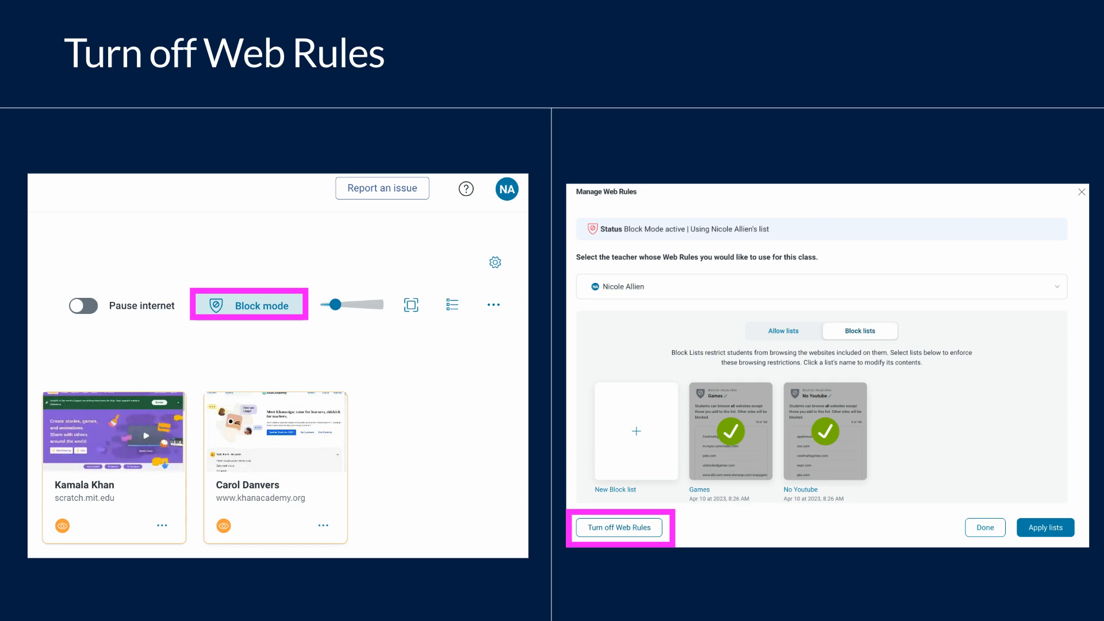
{"action": "left_click", "coordinate": [619, 528]}
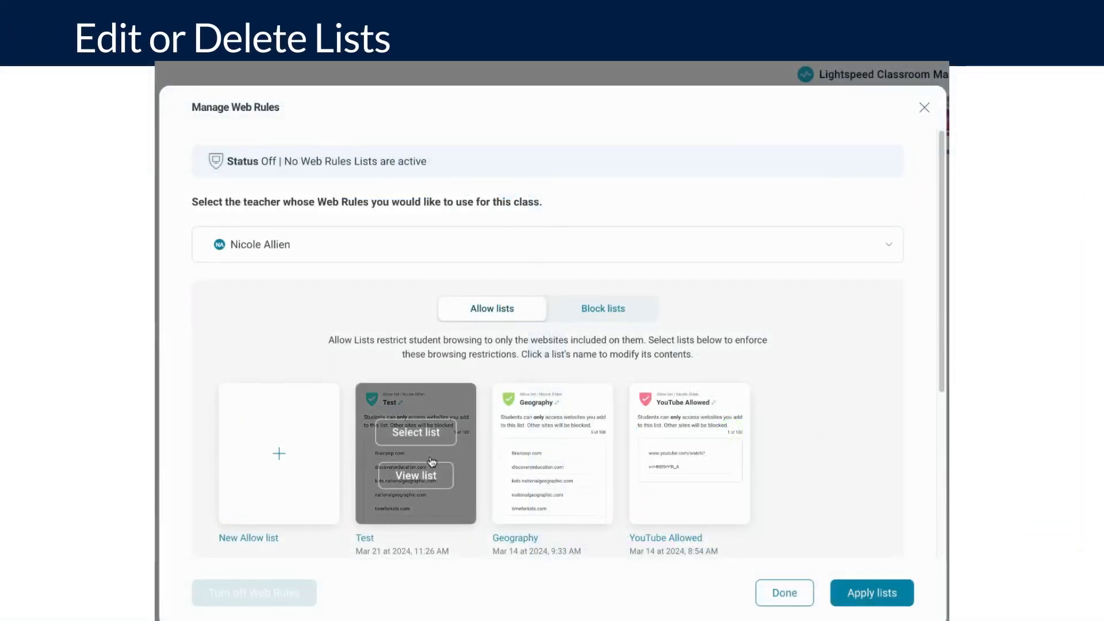
In the Test allow list, add cnn.com, remove timeforkids.com, and save the update
{"action": "left_click", "coordinate": [416, 476]}
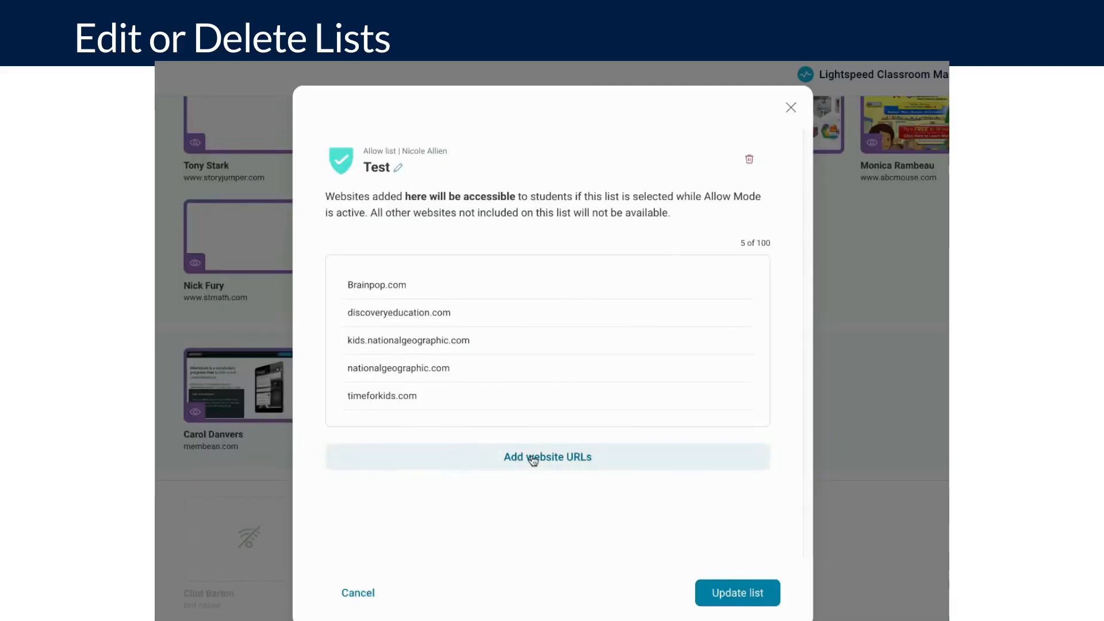
{"action": "left_click", "coordinate": [547, 456]}
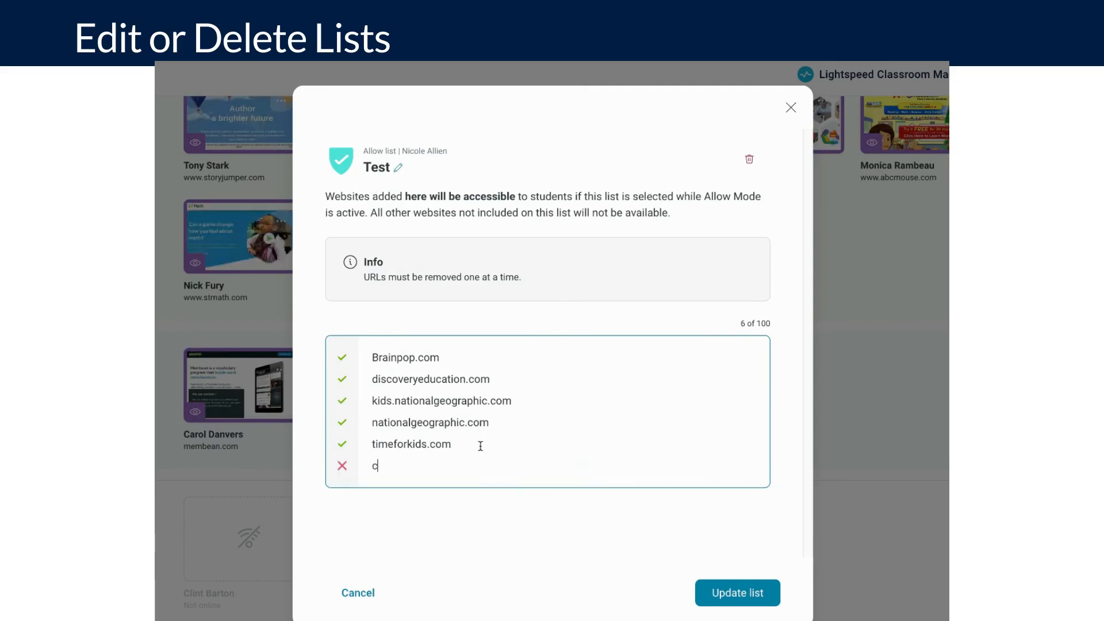
{"action": "type", "text": "nn.com"}
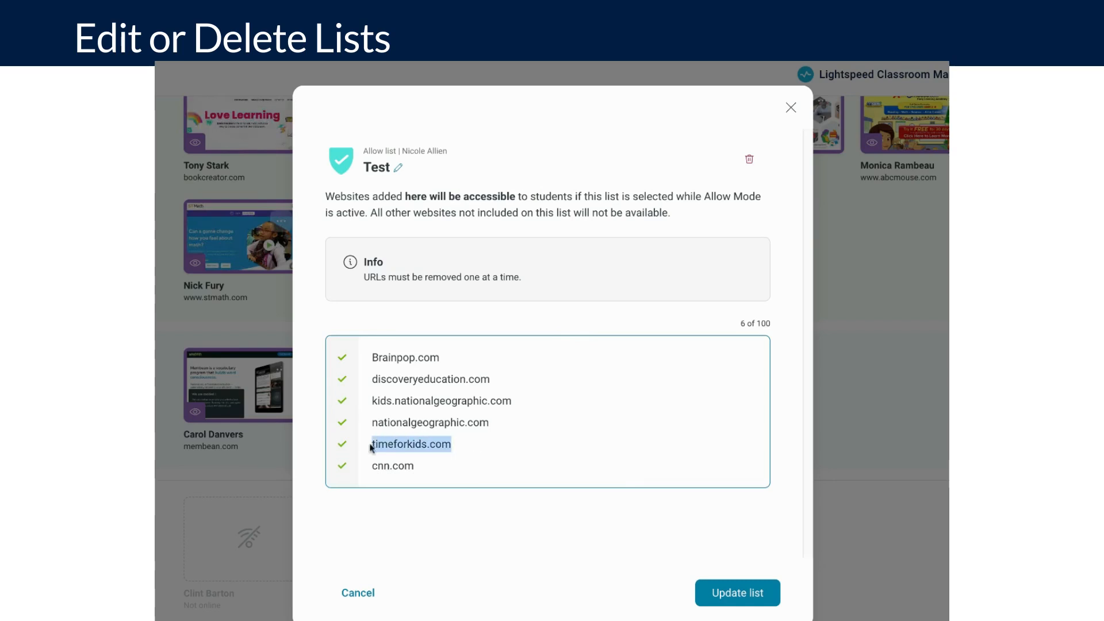
{"action": "left_click", "coordinate": [344, 444]}
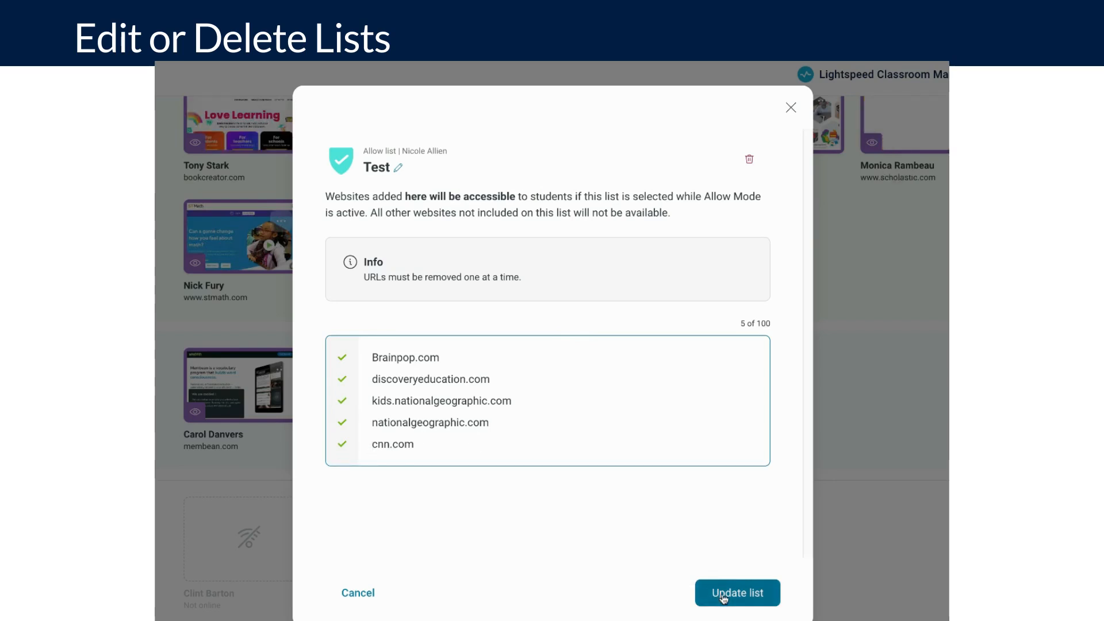
{"action": "left_click", "coordinate": [737, 592]}
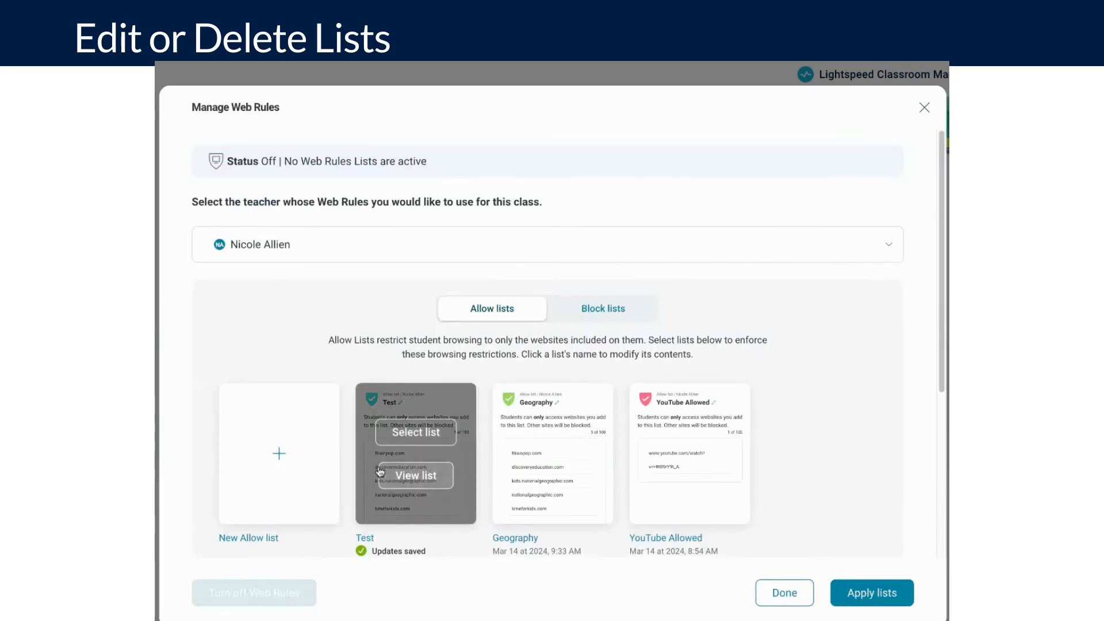
Delete the Test allow list via the trash icon and confirm permanent deletion
{"action": "left_click", "coordinate": [415, 476]}
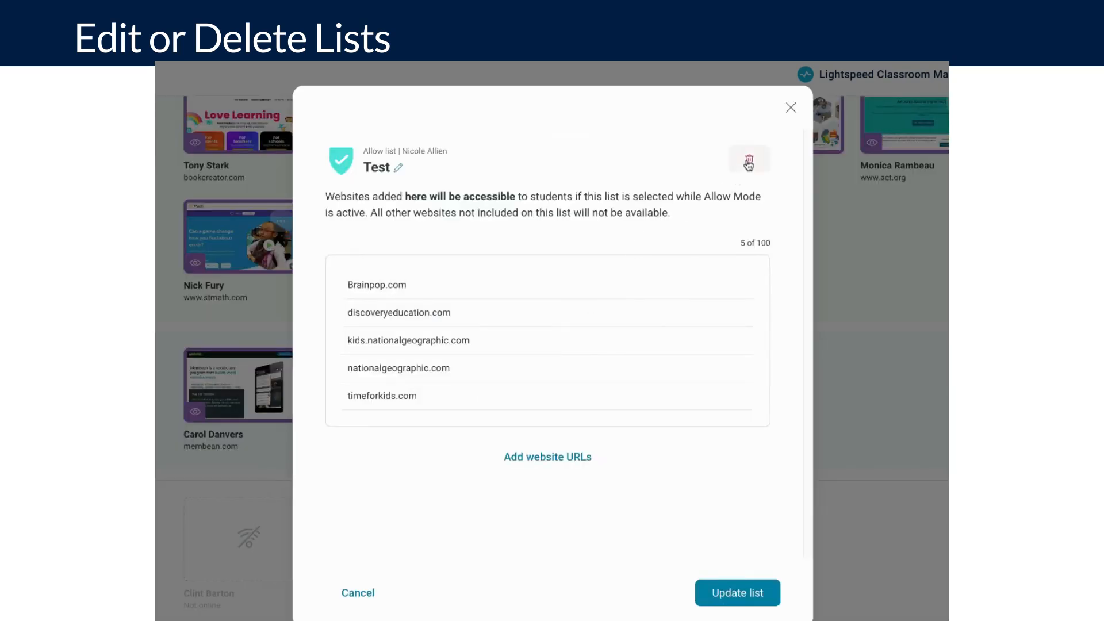
{"action": "left_click", "coordinate": [749, 162]}
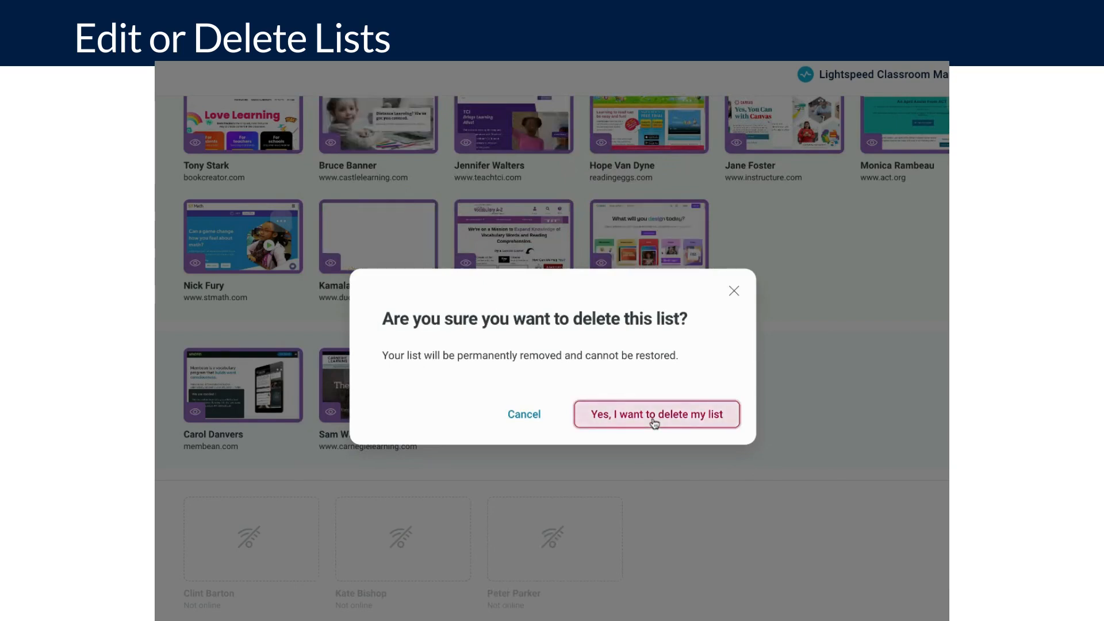
{"action": "left_click", "coordinate": [656, 414]}
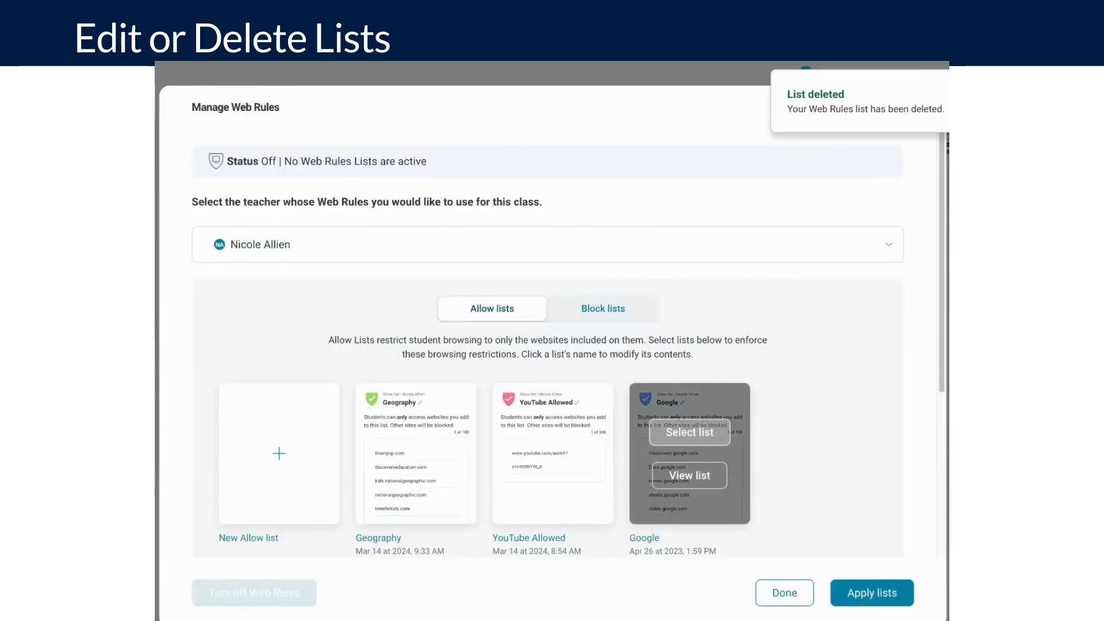